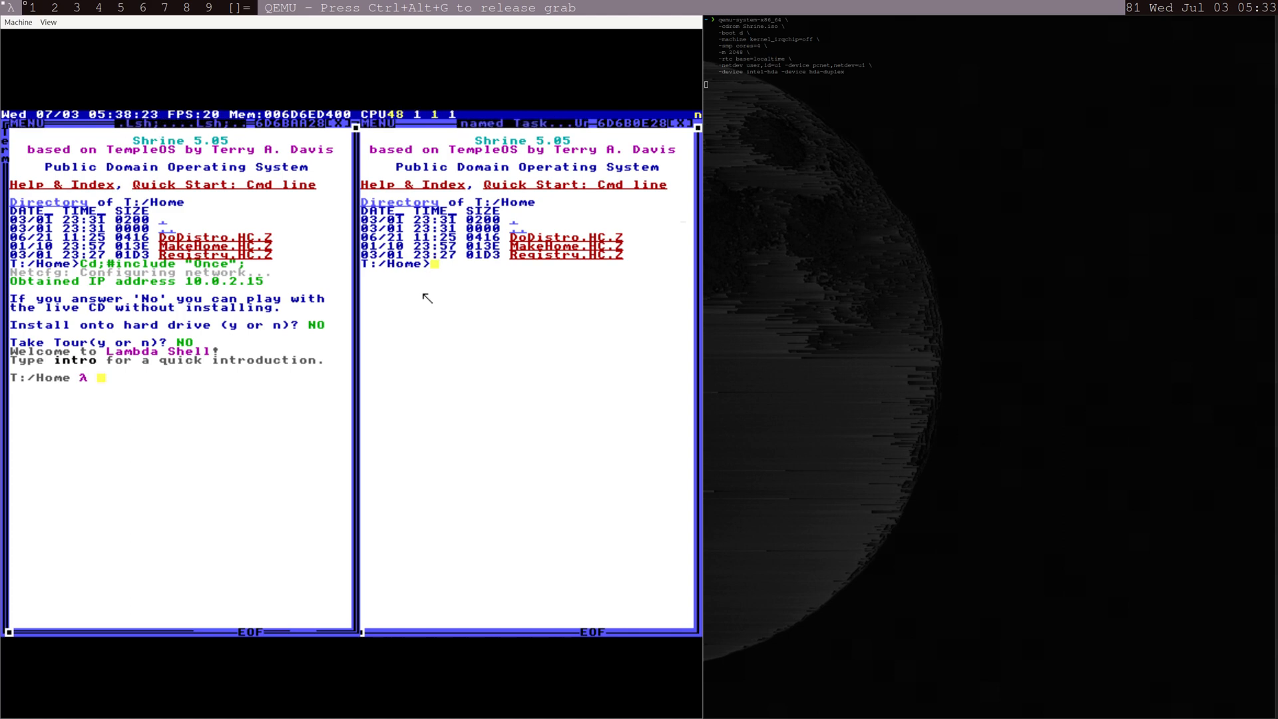
Run intro in the Lambda Shell, then begin a cd command, erasing the mistyped Cd("") attempt
{"action": "type", "text": "intro"}
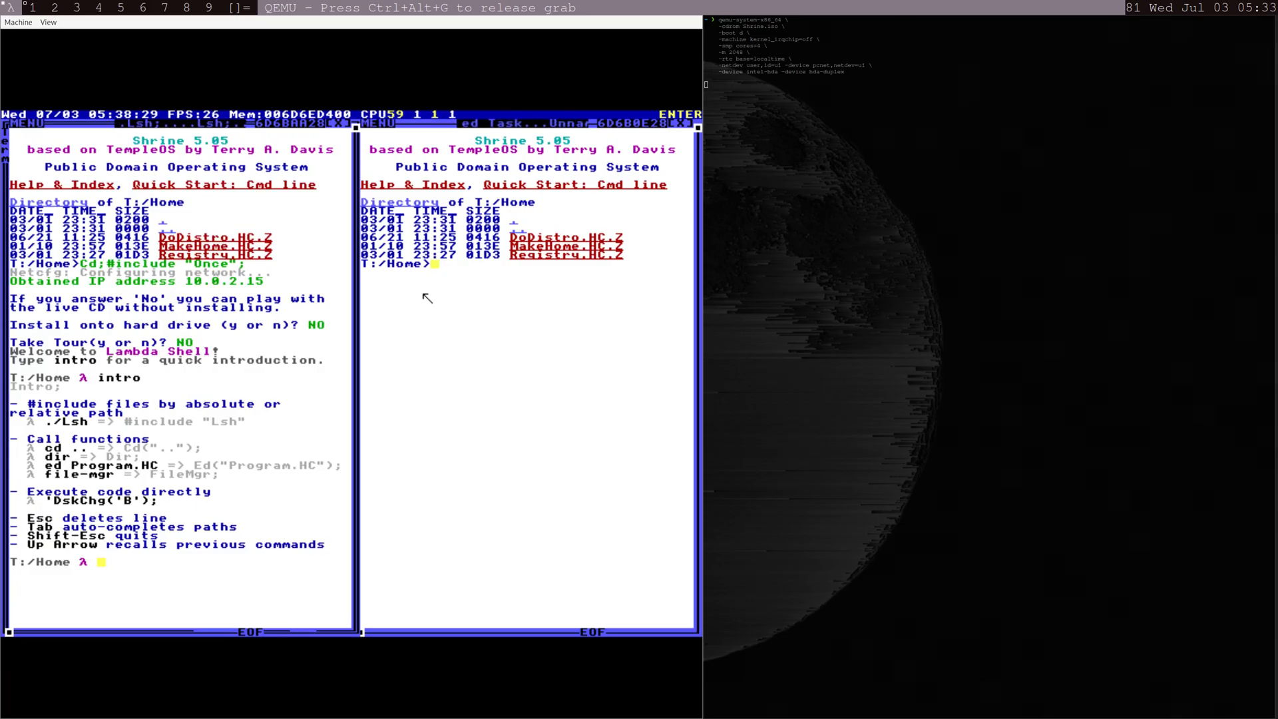
{"action": "type", "text": "CD"}
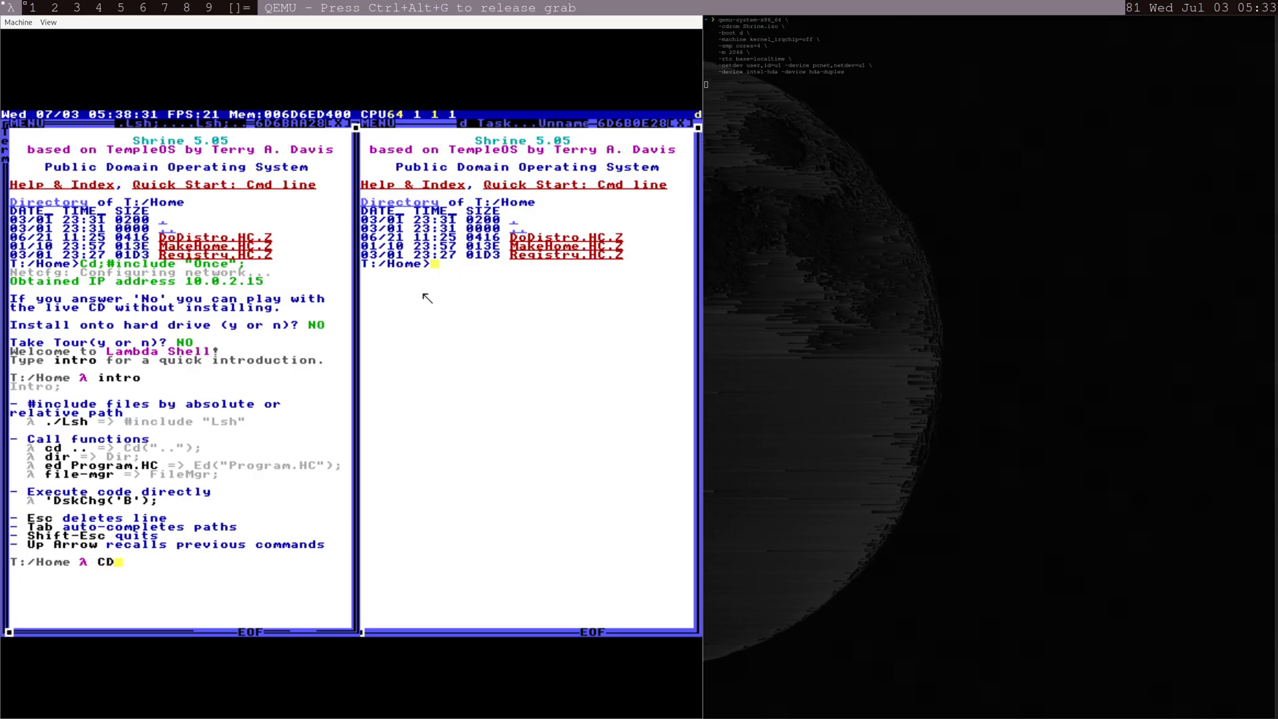
{"action": "type", "text": "()"}
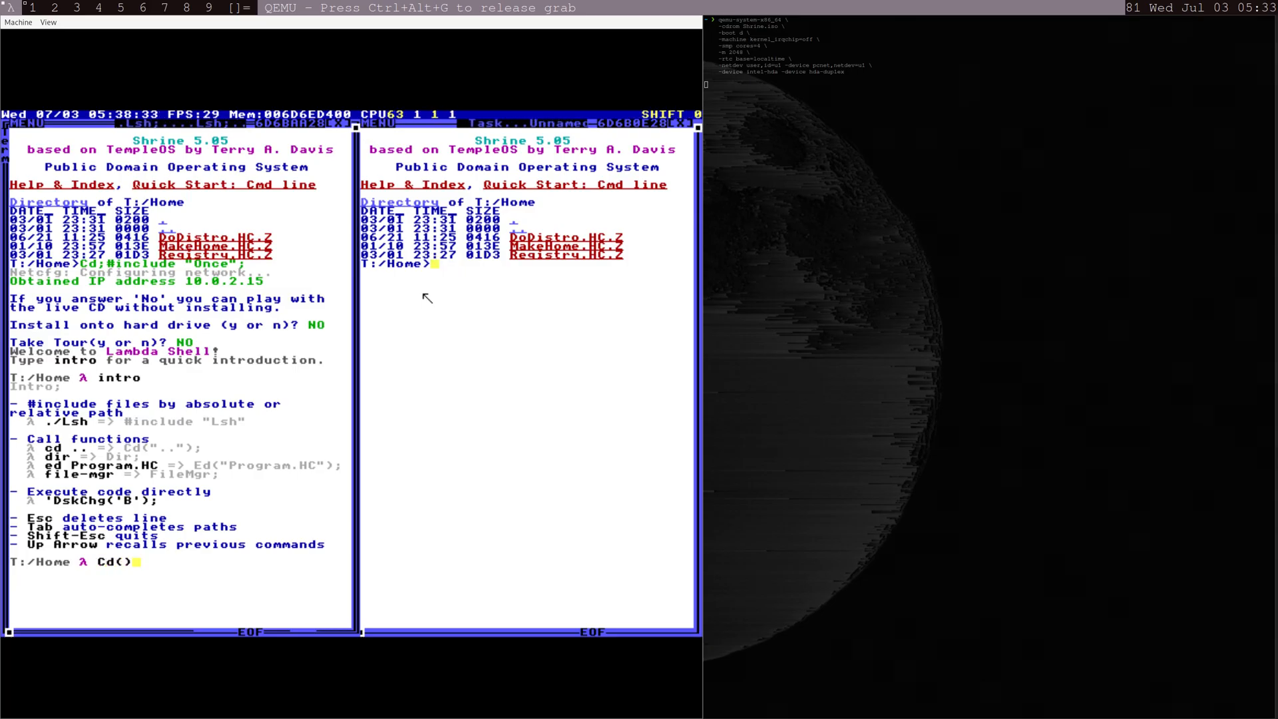
{"action": "type", "text": "\""}
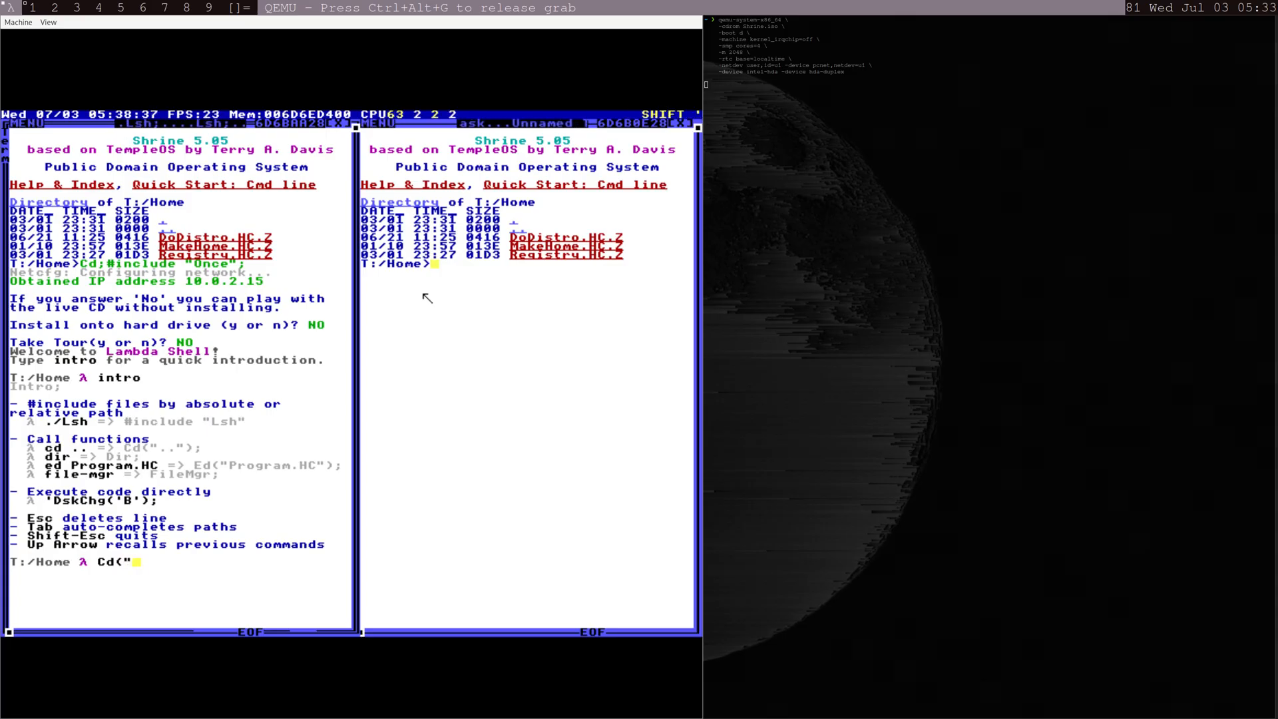
{"action": "type", "text": "\")"}
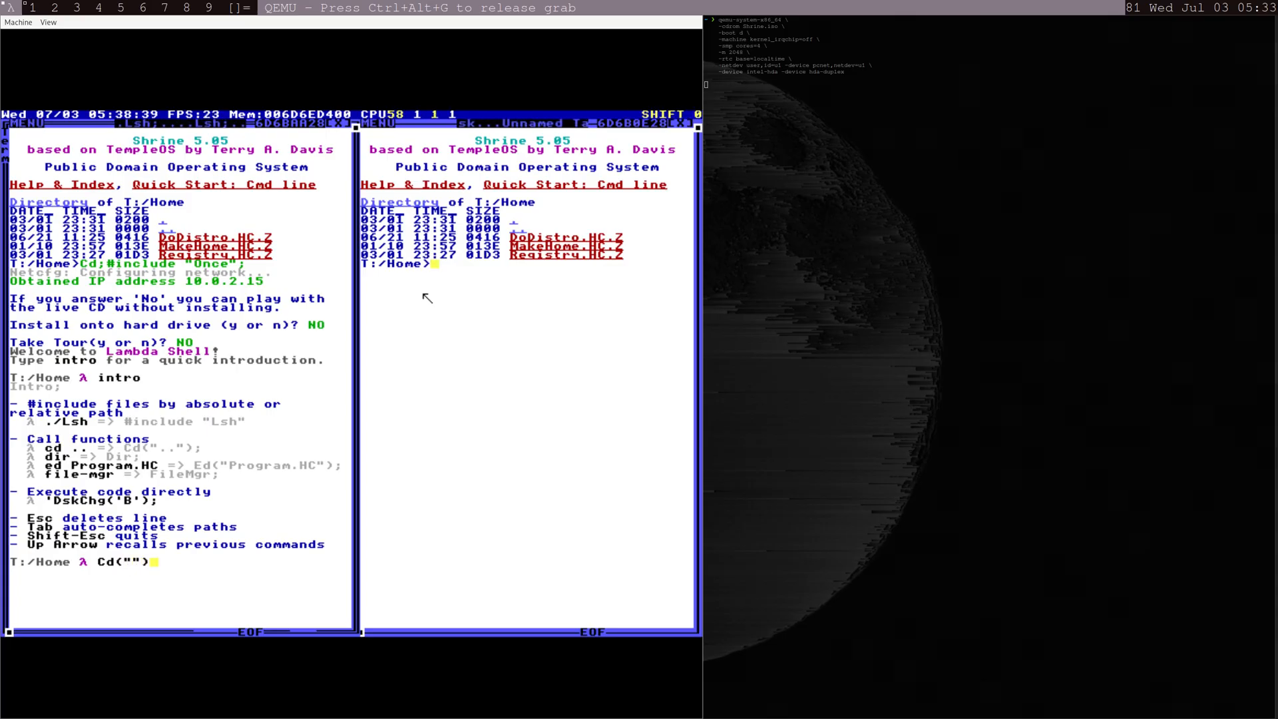
{"action": "key", "text": "backspace"}
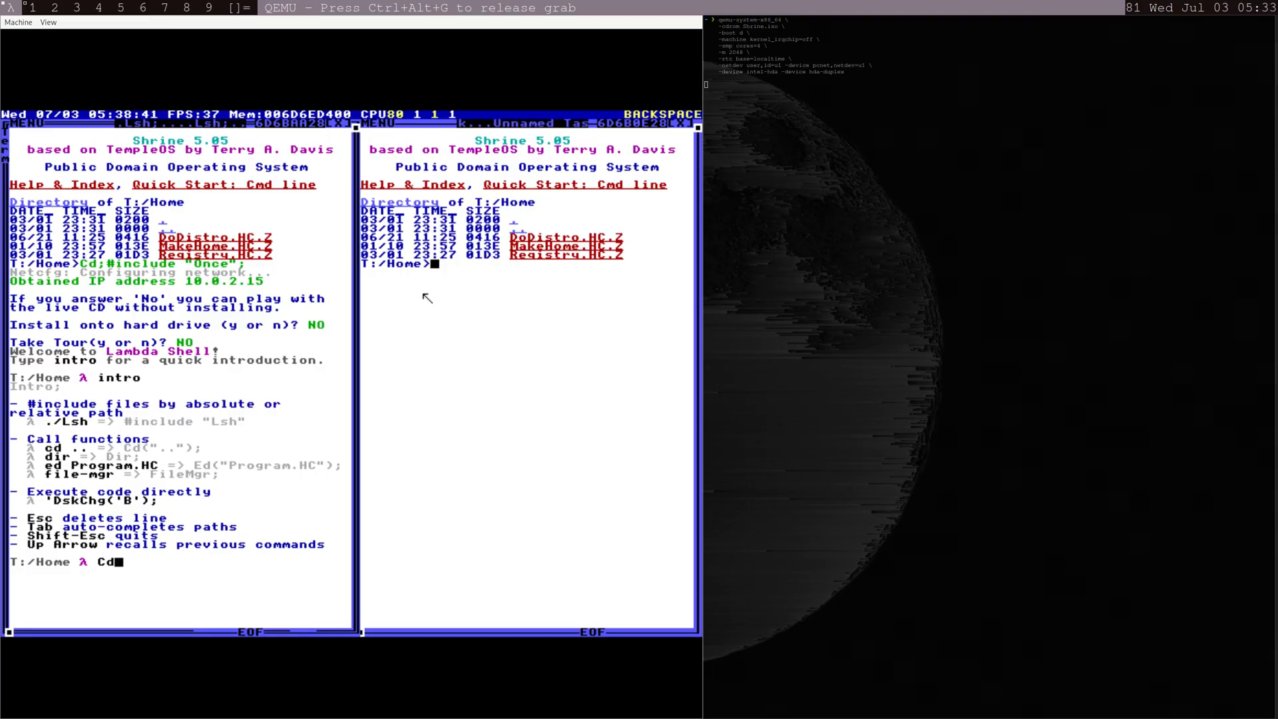
{"action": "type", "text": "cd .."}
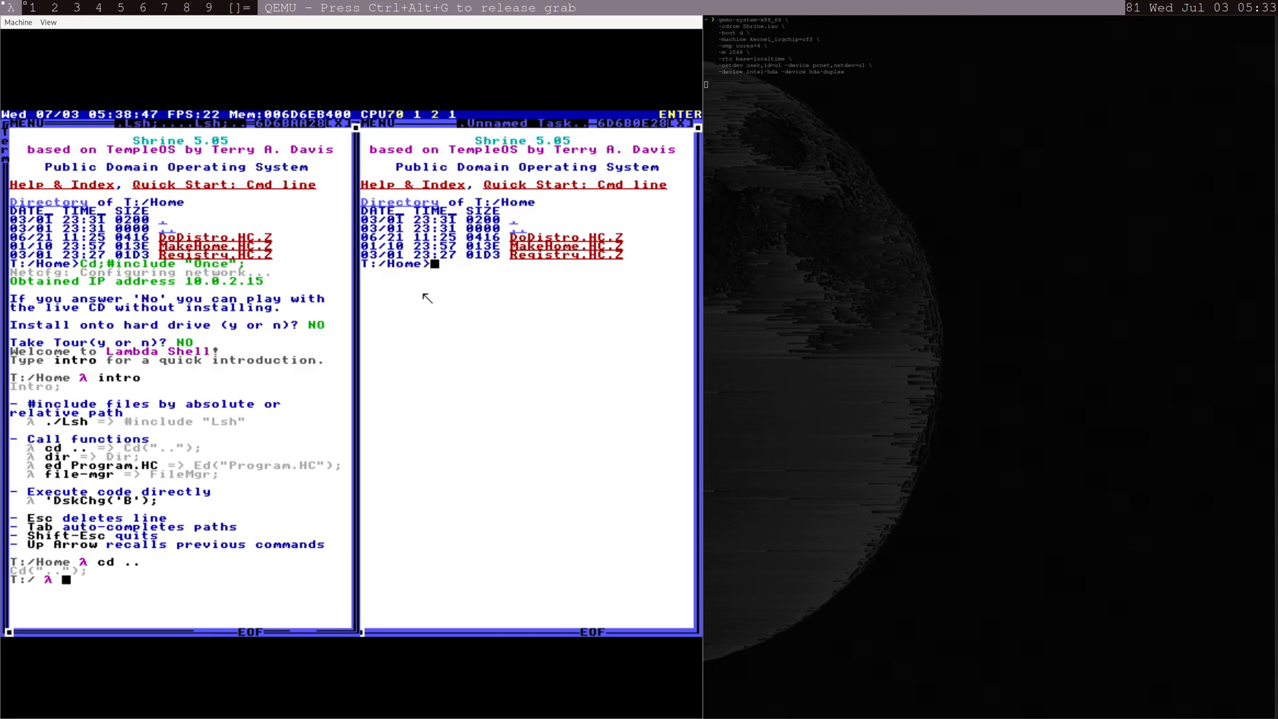
Run cd .. to reach T:/ and dir to list its folders and files, then switch to Firefox
{"action": "type", "text": "d"}
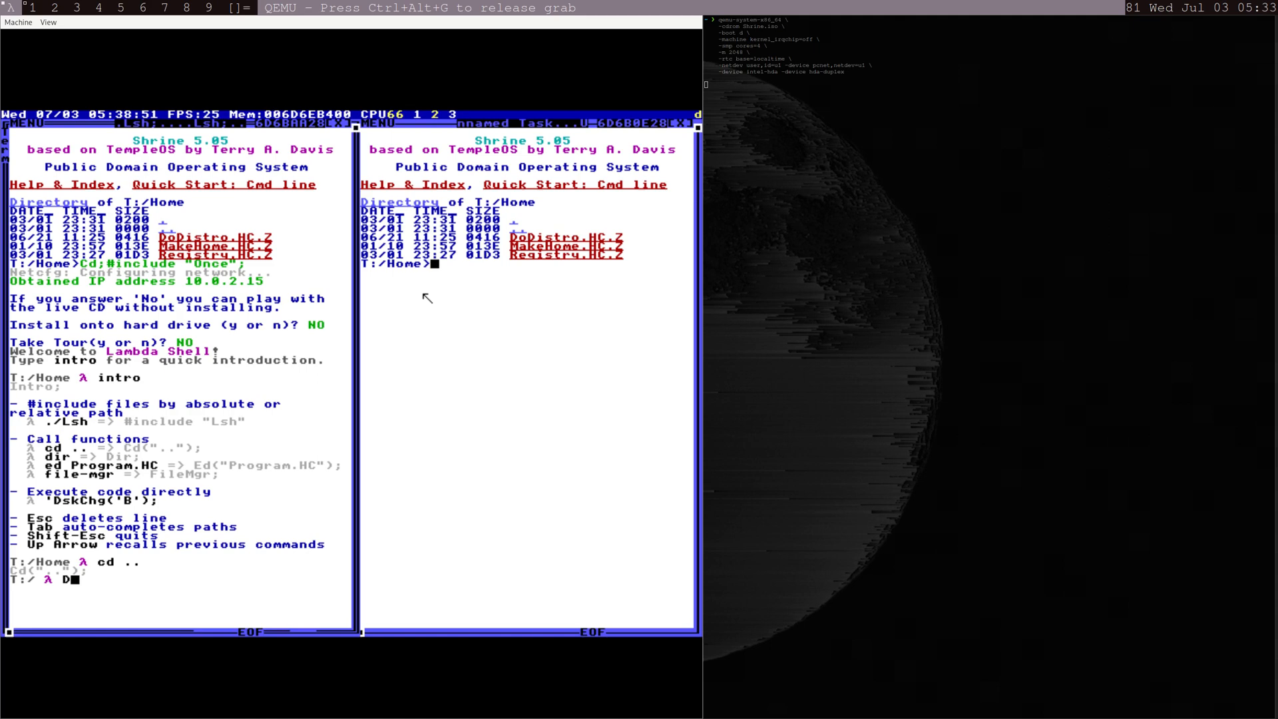
{"action": "type", "text": "ir"}
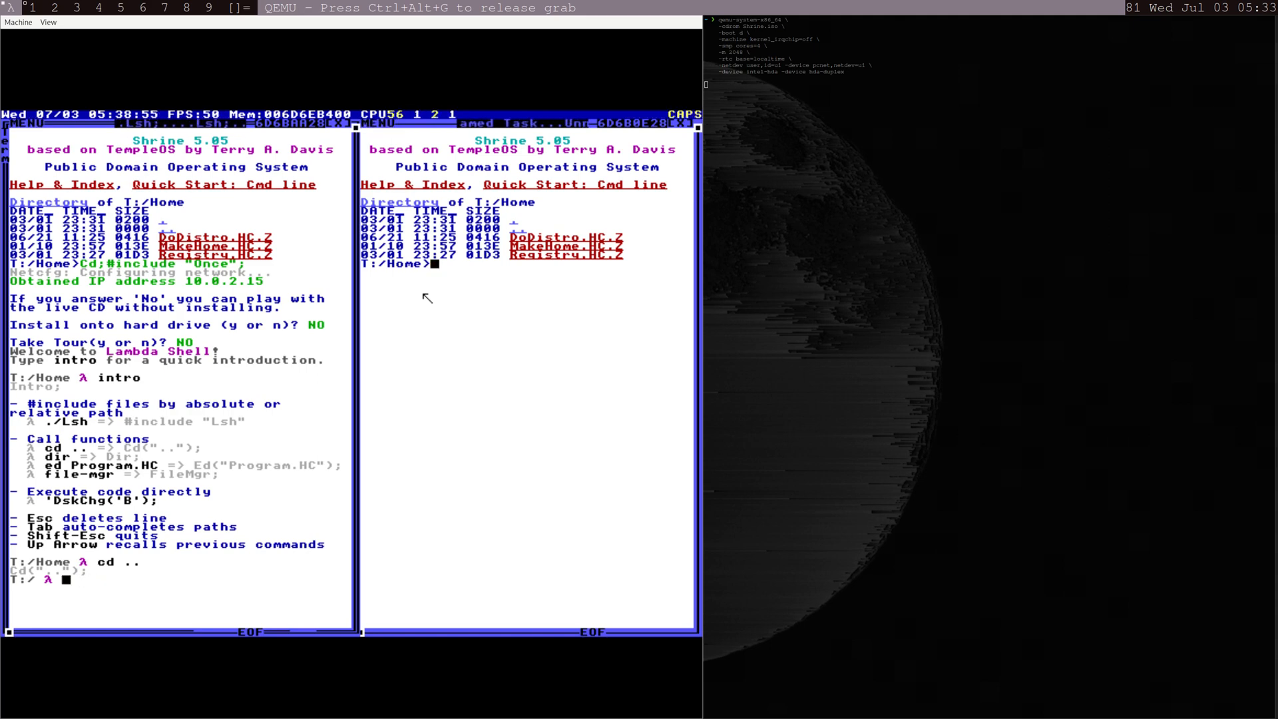
{"action": "type", "text": "Dir;"}
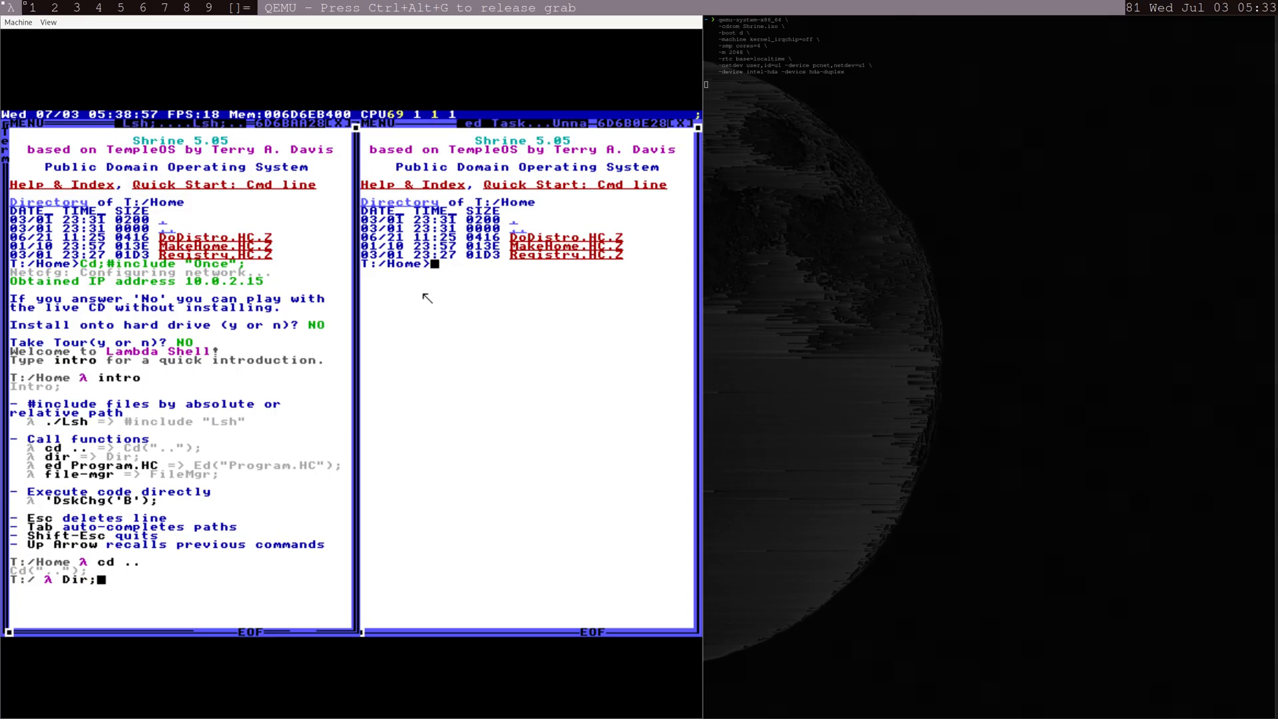
{"action": "key", "text": "BackSpace"}
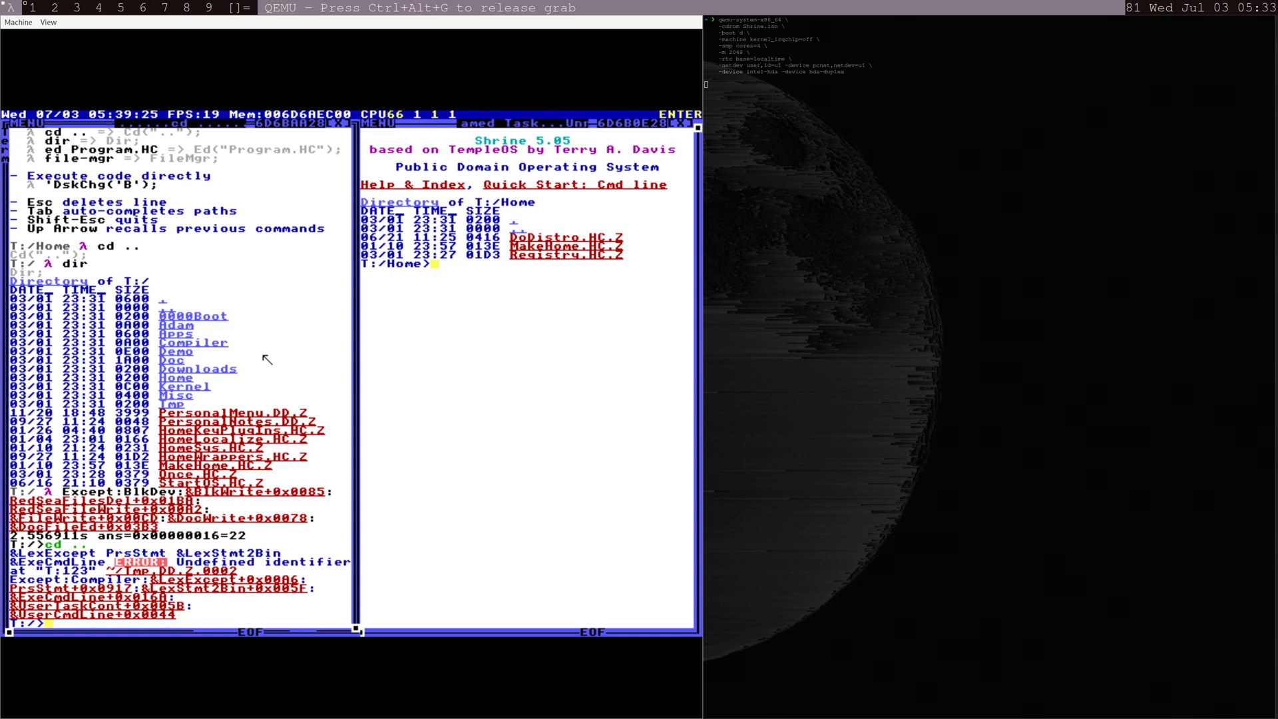
{"action": "left_click", "coordinate": [220, 113]}
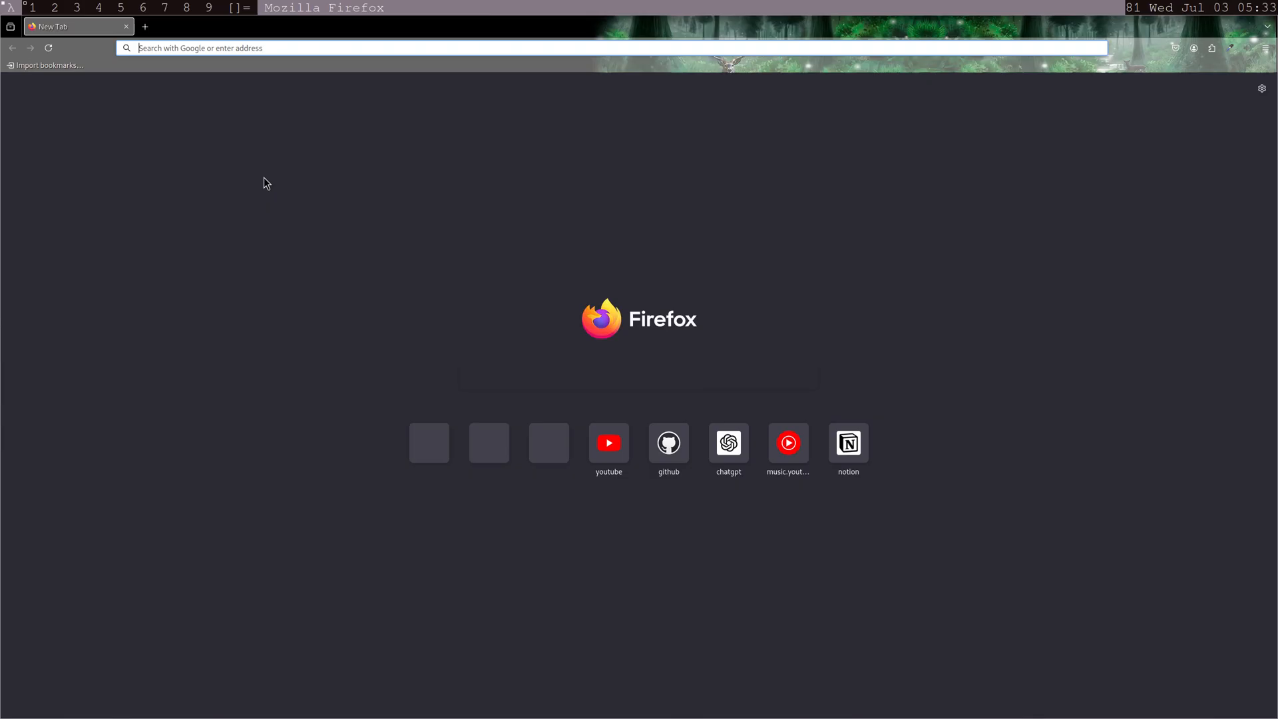
Navigate to the minexew/Shrine GitHub repository via the 'shr' address-bar suggestion
{"action": "type", "text": "shr"}
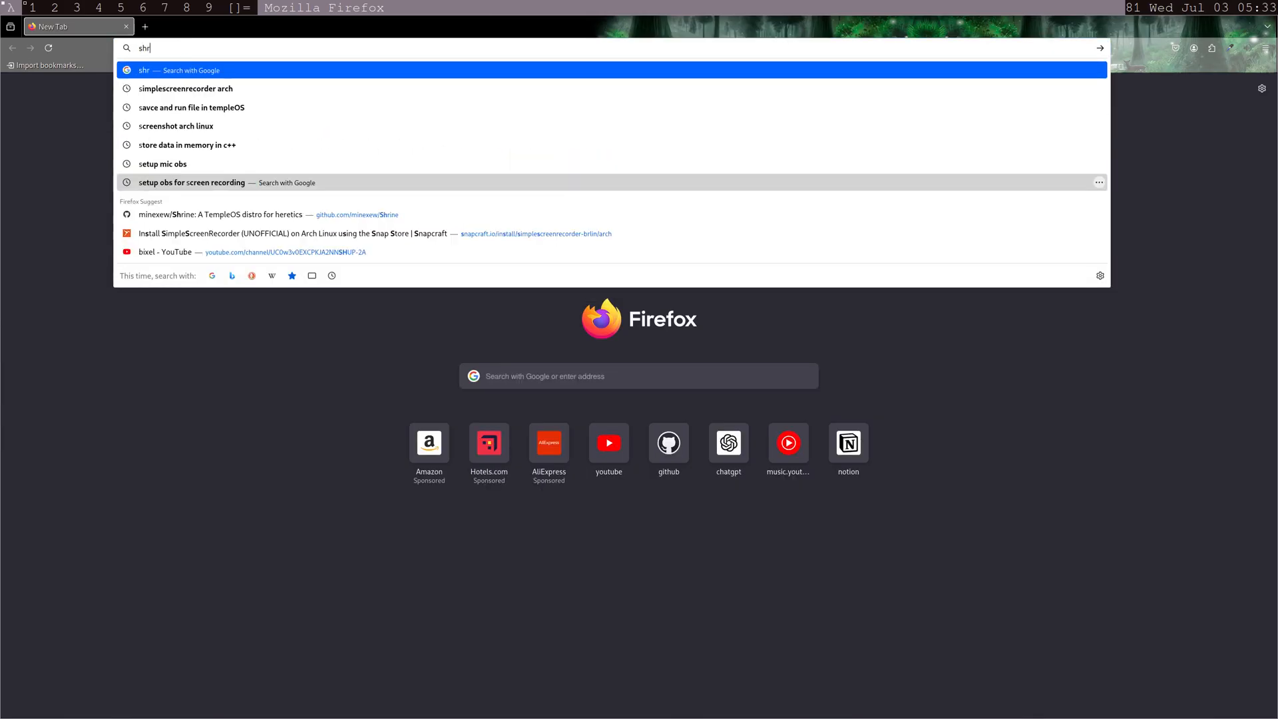
{"action": "left_click", "coordinate": [218, 214]}
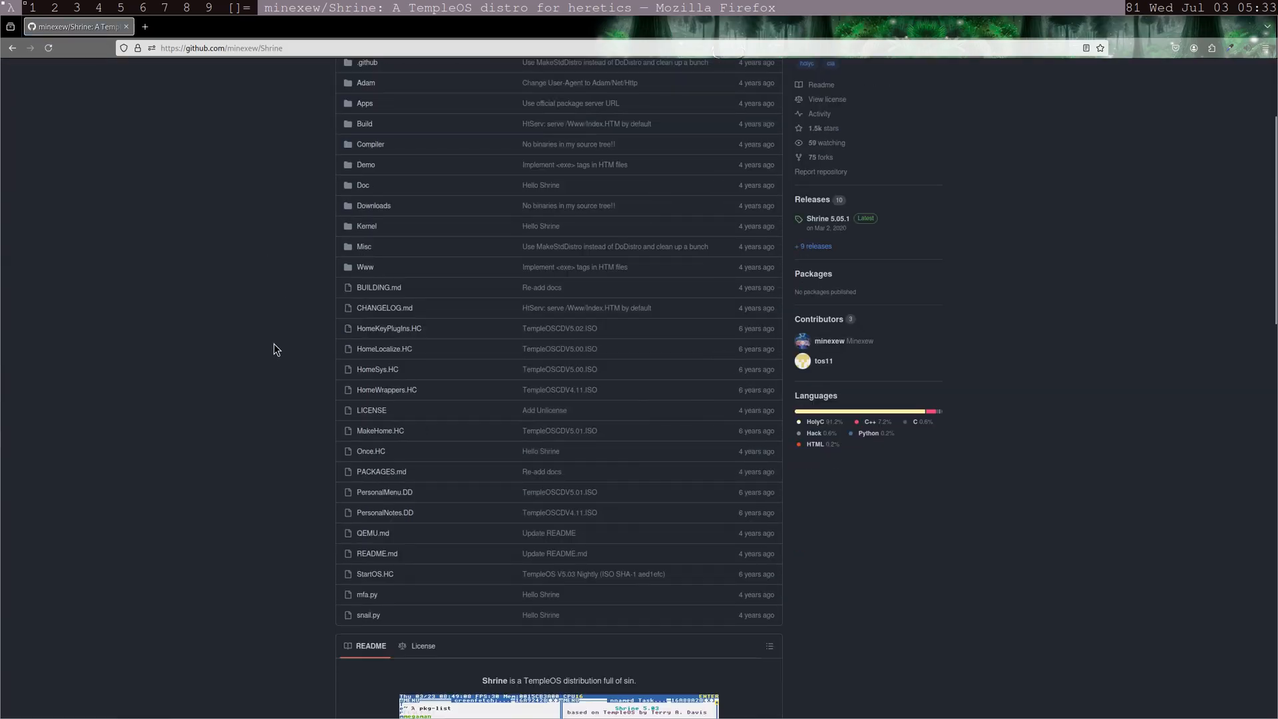
Scroll the README down through networking to the package management section
{"action": "scroll", "scroll_direction": "down", "scroll_amount": 3}
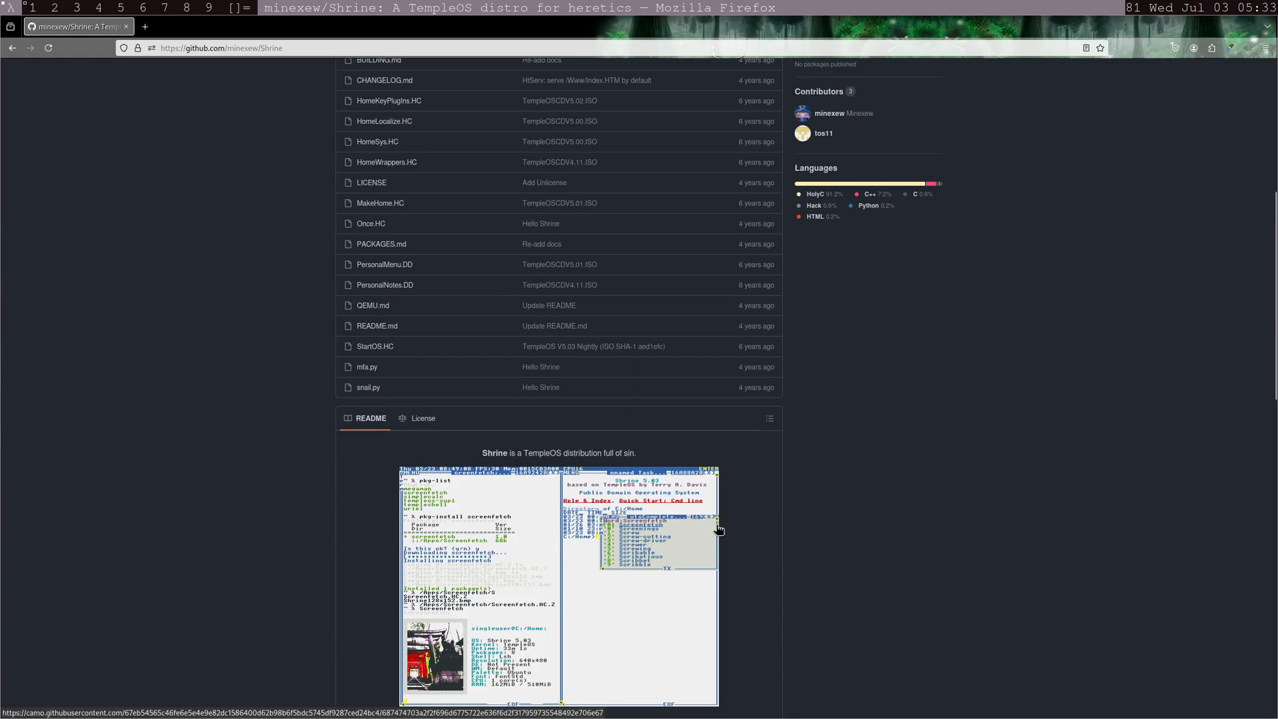
{"action": "scroll", "scroll_direction": "down", "scroll_amount": 3}
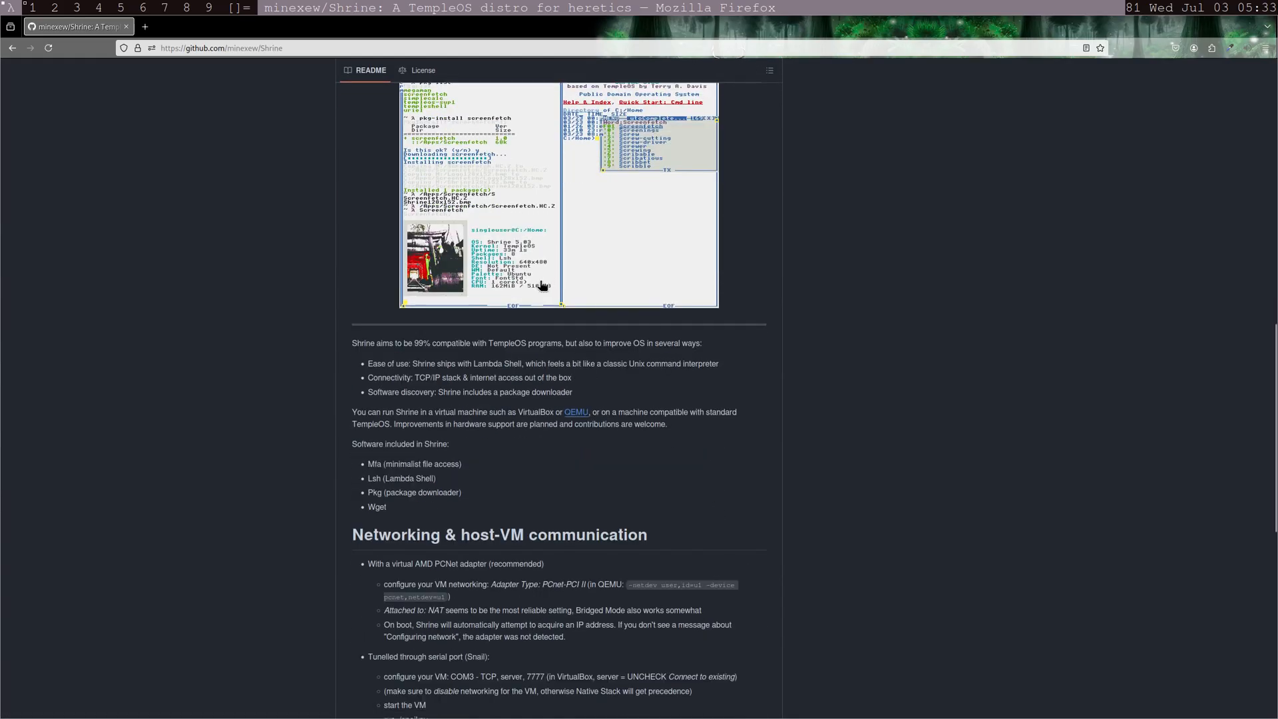
{"action": "scroll", "scroll_direction": "down", "scroll_amount": 3}
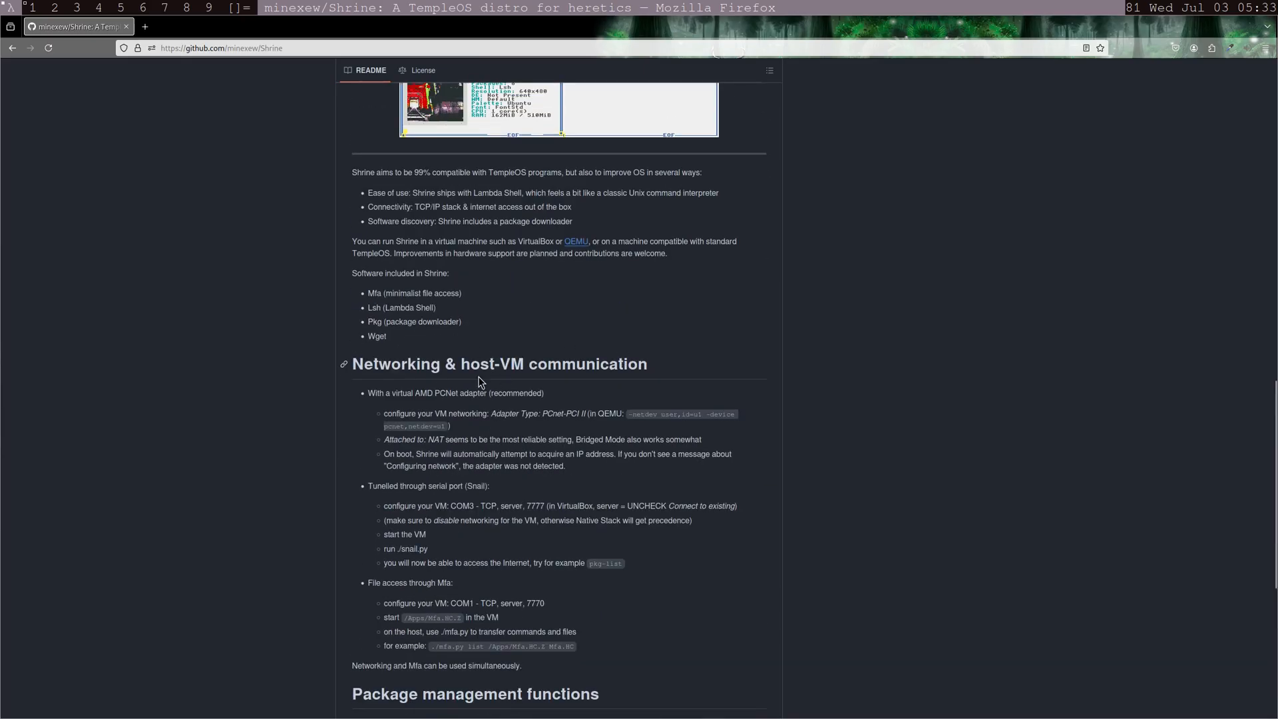
{"action": "scroll", "scroll_direction": "down", "scroll_amount": 3}
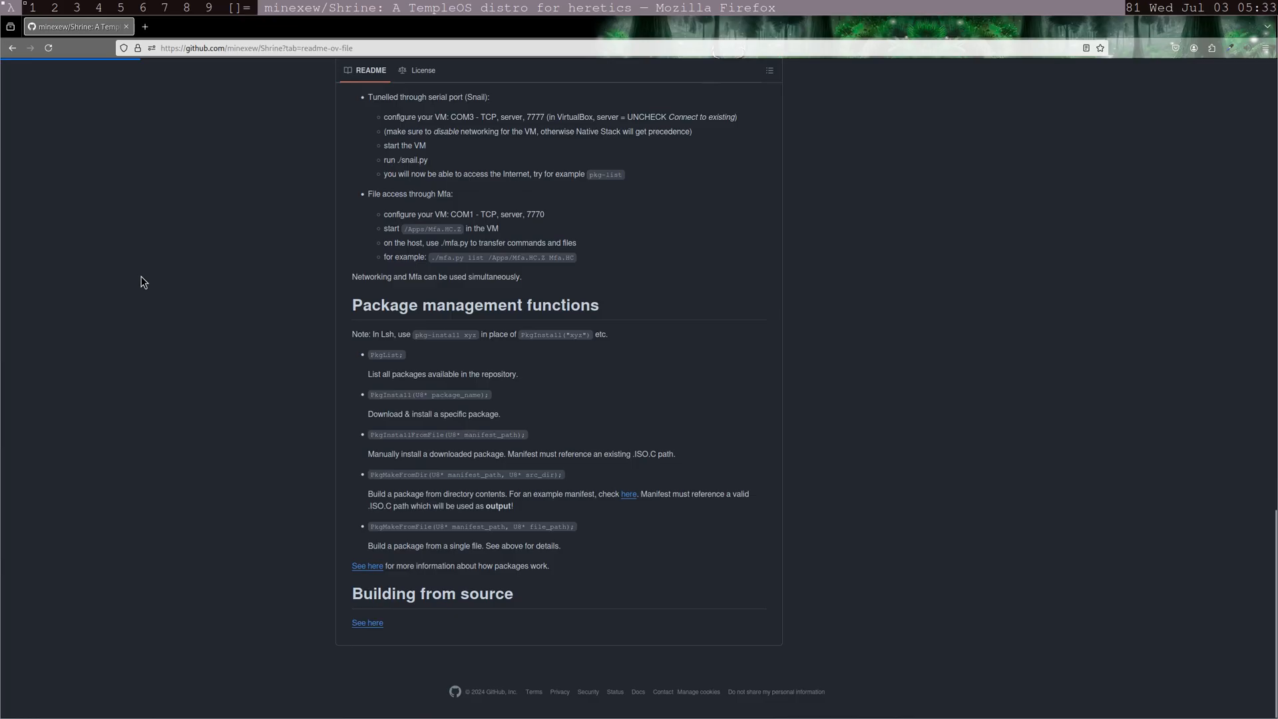
View the Shrine 5.05.1 release with its ISO and source assets, then return to the README
{"action": "left_click", "coordinate": [367, 623]}
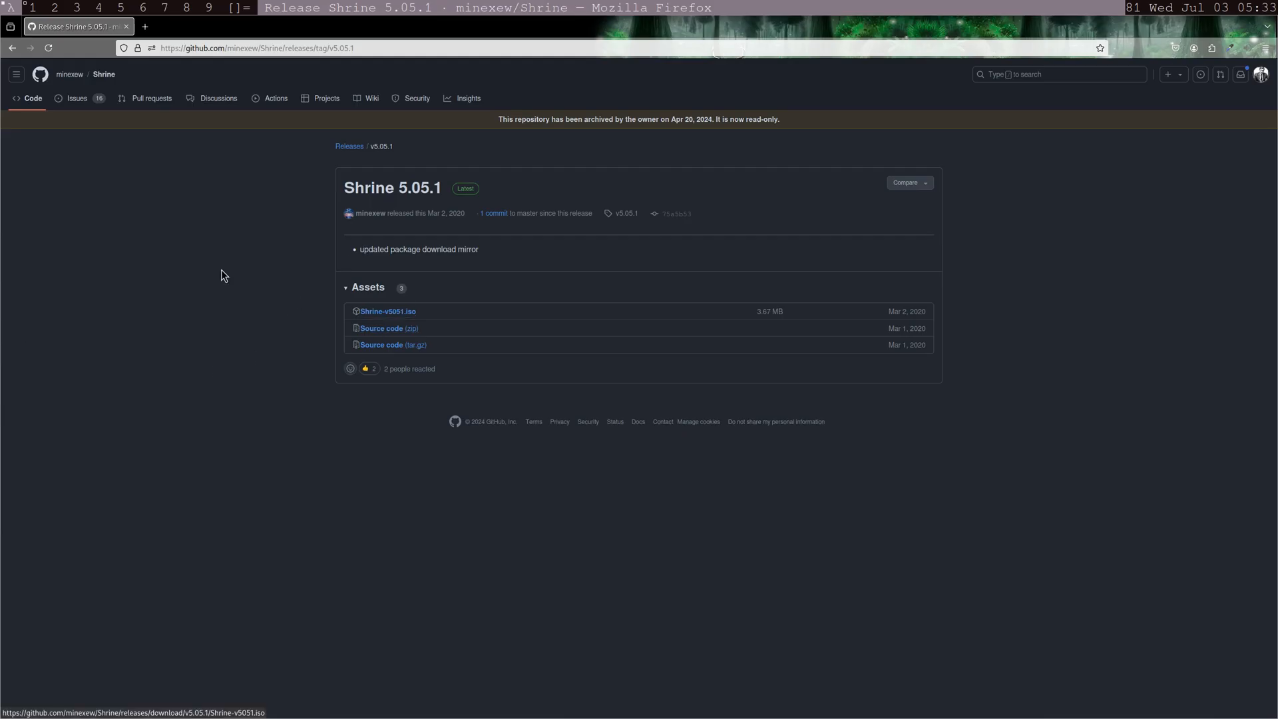
{"action": "left_click", "coordinate": [104, 75]}
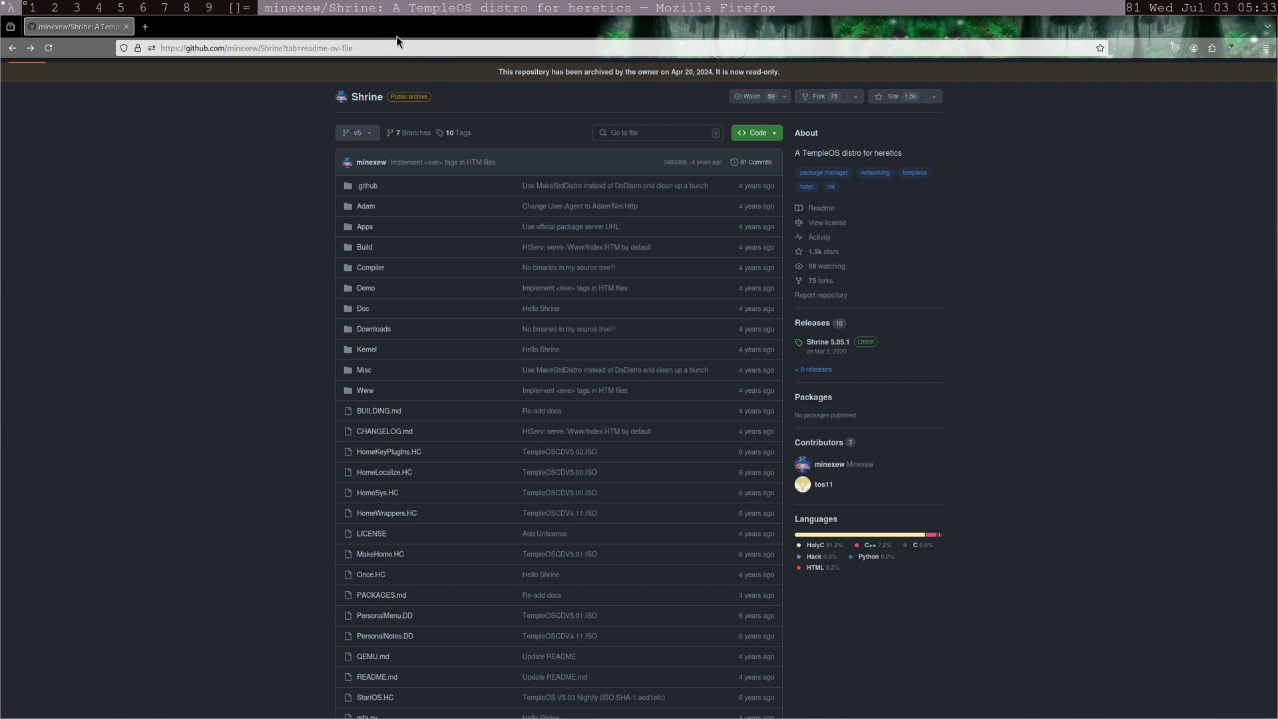
{"action": "scroll", "scroll_direction": "down", "scroll_amount": 3}
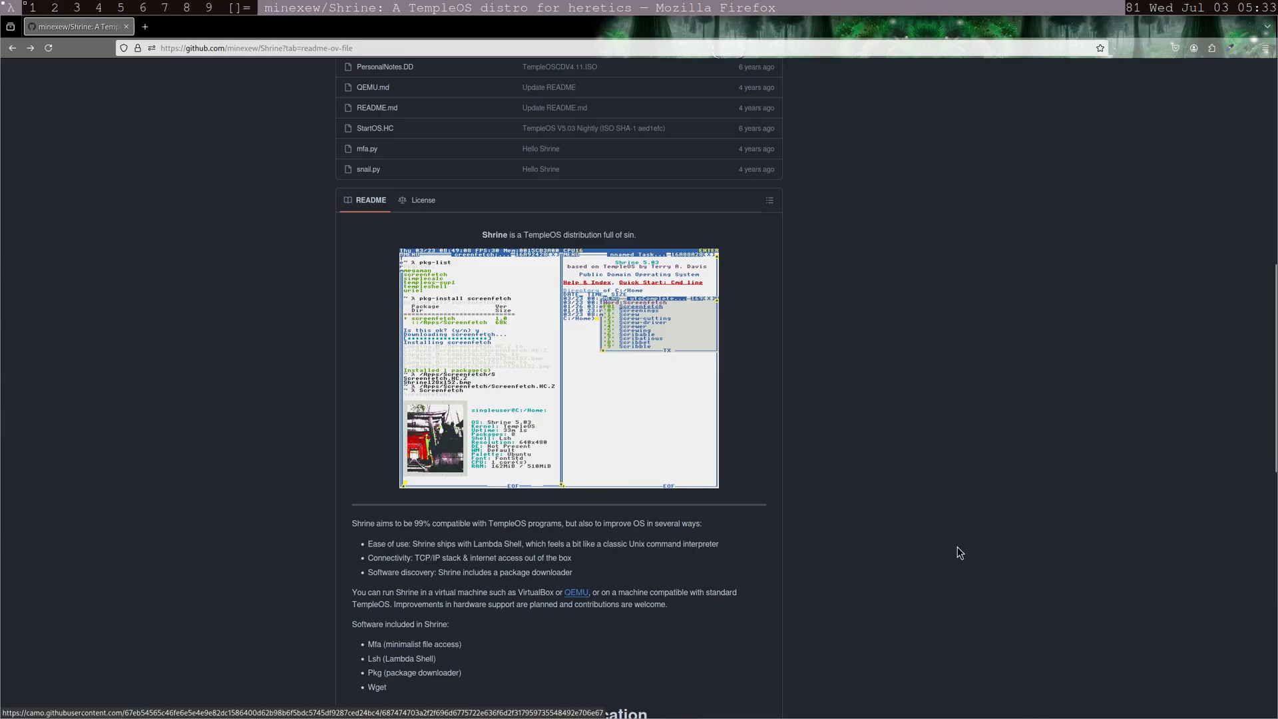